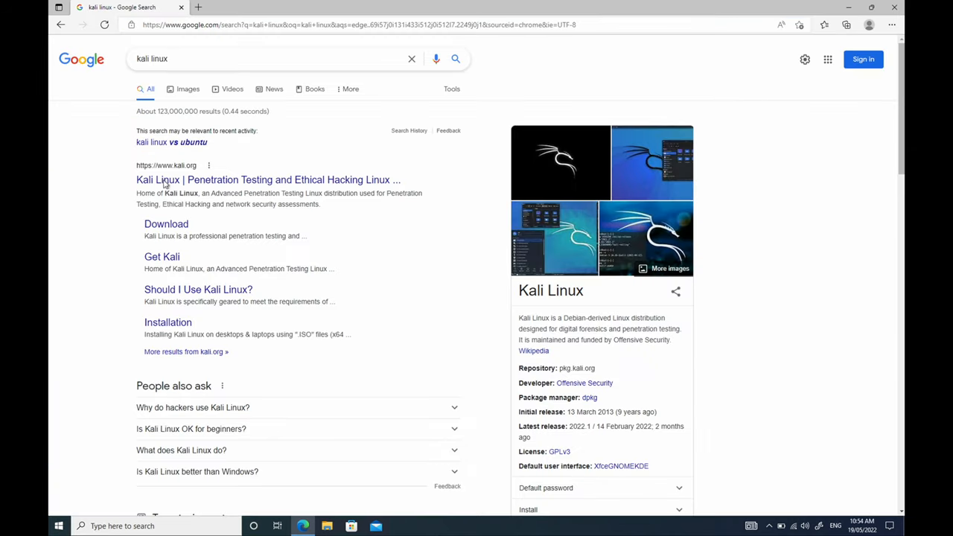
- From kali.org's Download page, start the 64-bit bare-metal Installer image download
{"action": "left_click", "coordinate": [268, 178]}
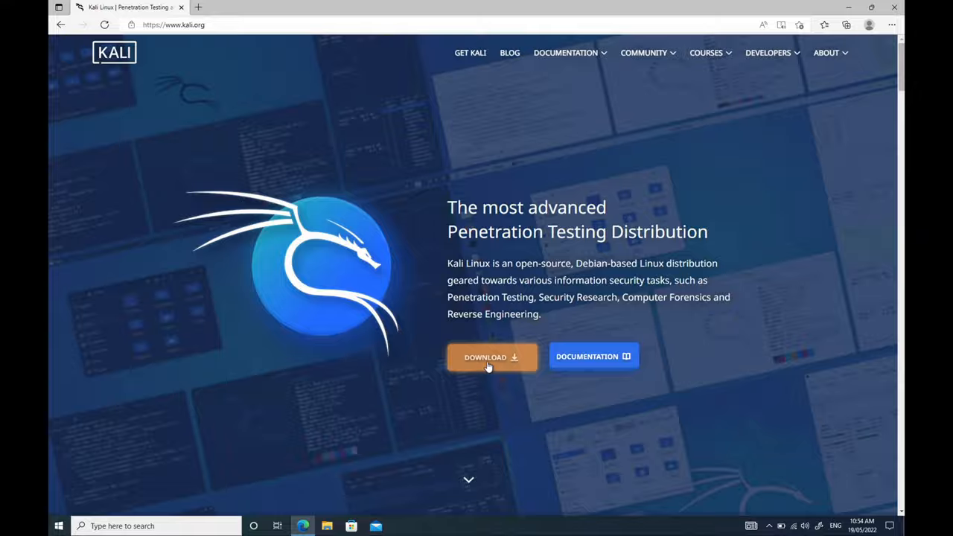
{"action": "left_click", "coordinate": [491, 358]}
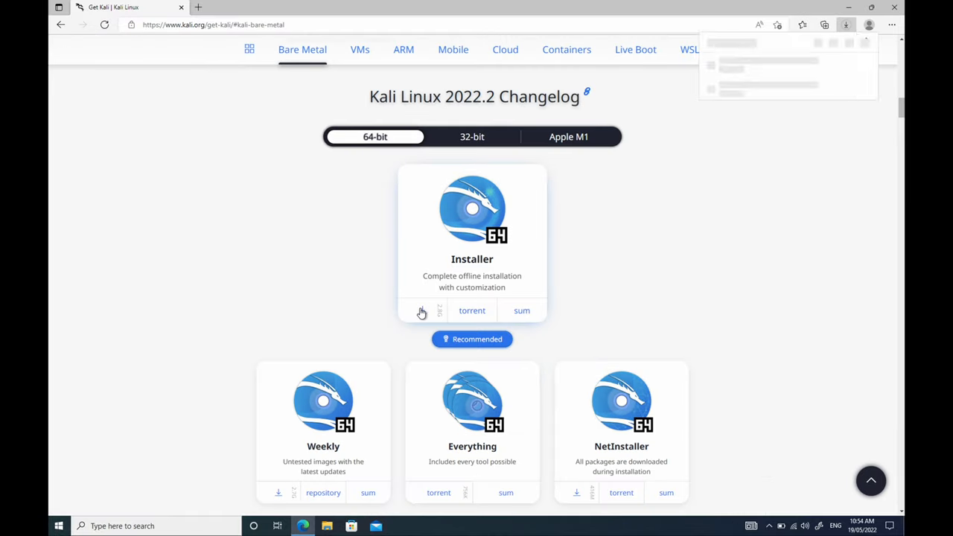
{"action": "left_click", "coordinate": [421, 311]}
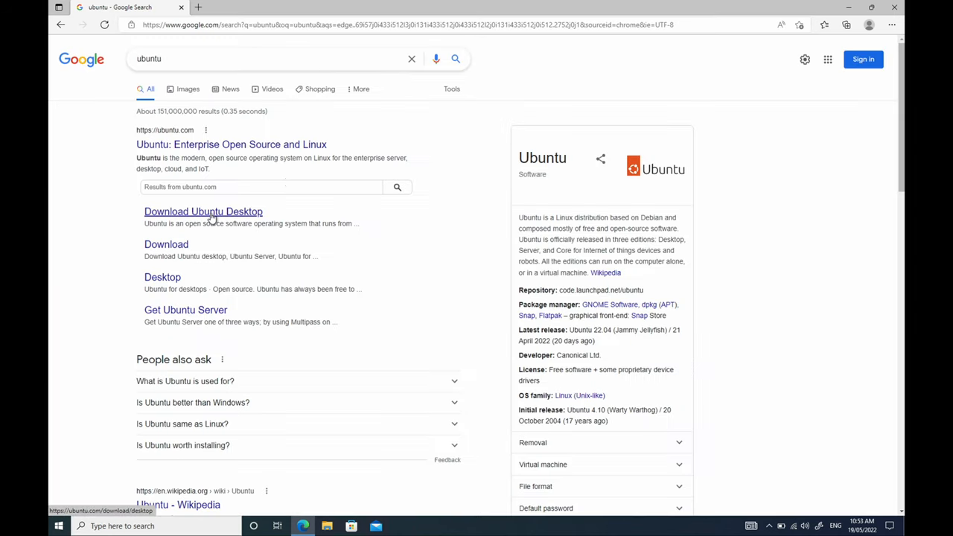
- From the Ubuntu Desktop page, start downloading Ubuntu 22.04 LTS
{"action": "left_click", "coordinate": [203, 211]}
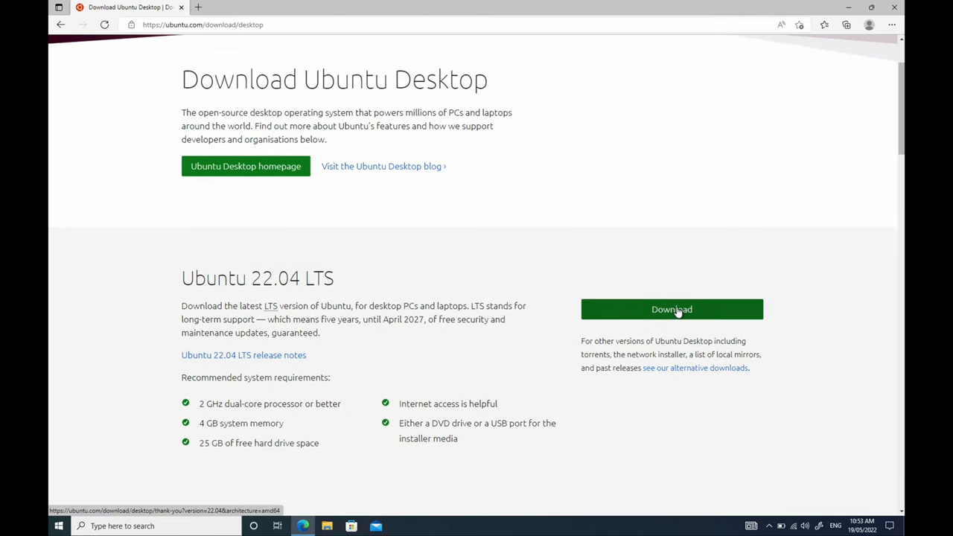
{"action": "left_click", "coordinate": [669, 308]}
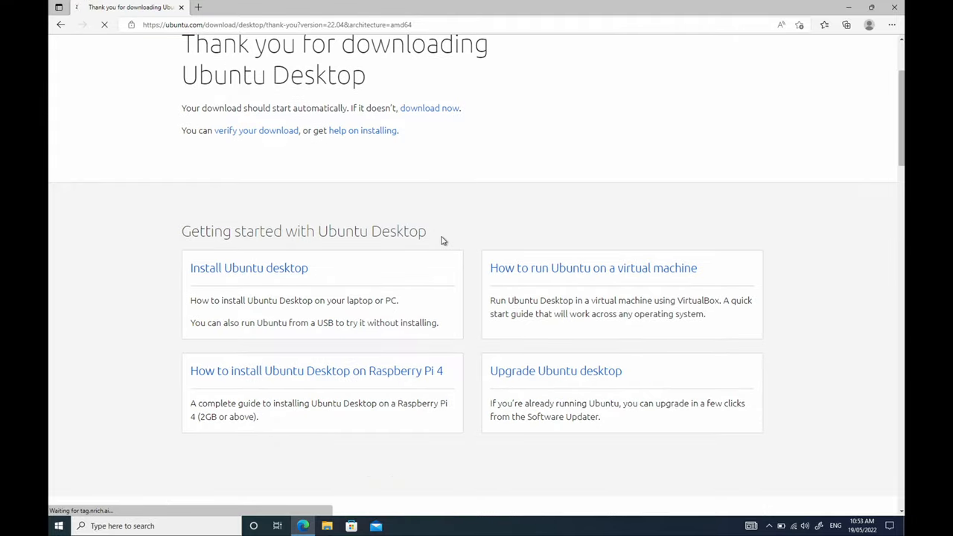
{"action": "left_click", "coordinate": [845, 24]}
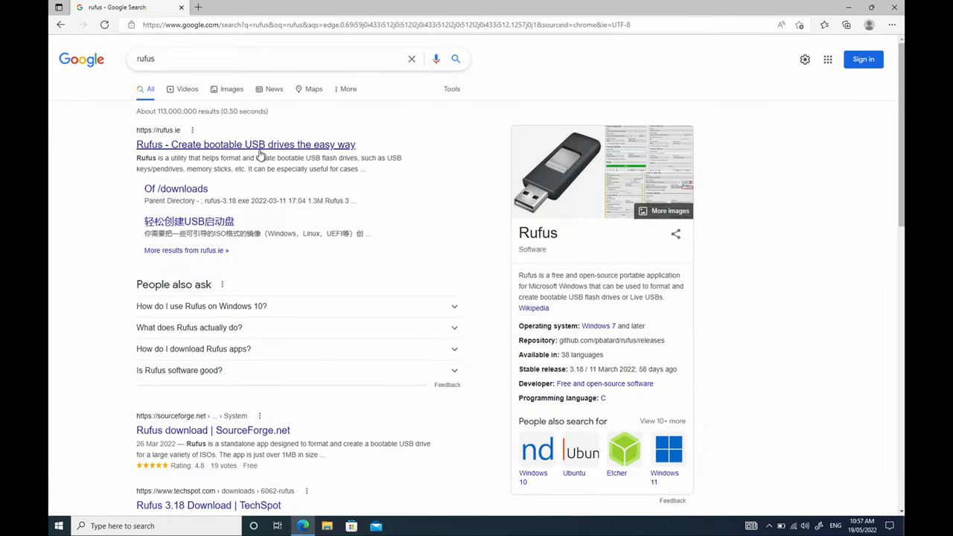
- From rufus.ie's Download section, download Rufus 3.18
{"action": "left_click", "coordinate": [244, 145]}
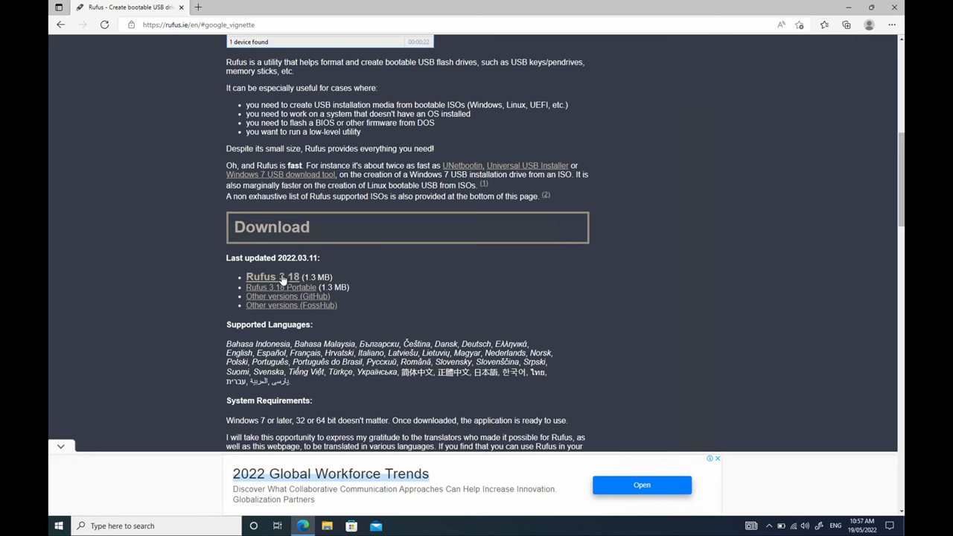
{"action": "left_click", "coordinate": [272, 276]}
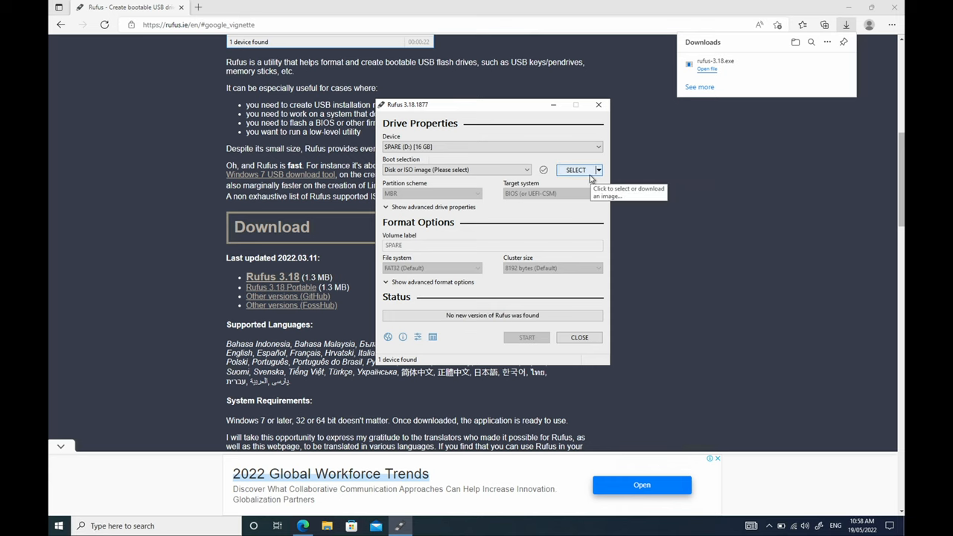
- Load ubuntu-22.04-desktop-amd64.iso in Rufus with GPT partition scheme and start writing
{"action": "left_click", "coordinate": [575, 170]}
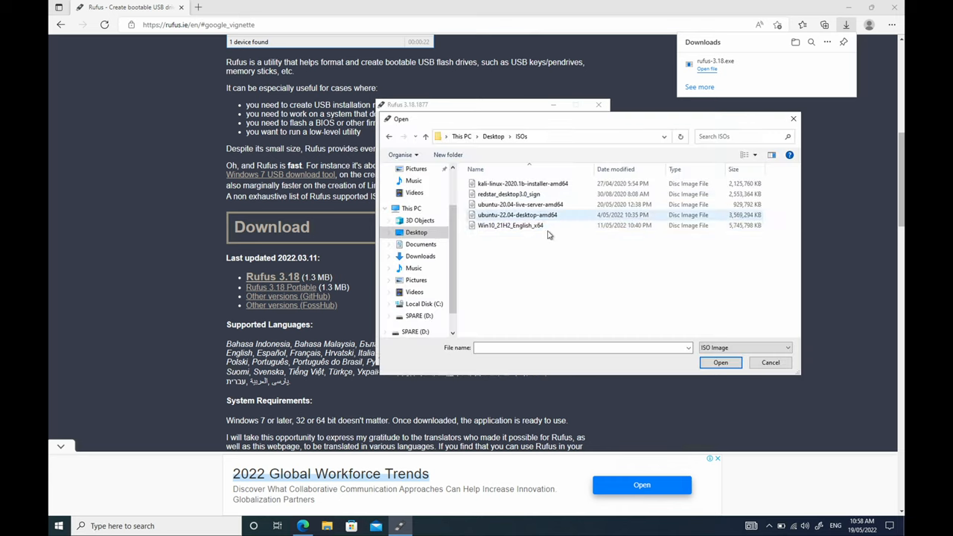
{"action": "left_click", "coordinate": [517, 214]}
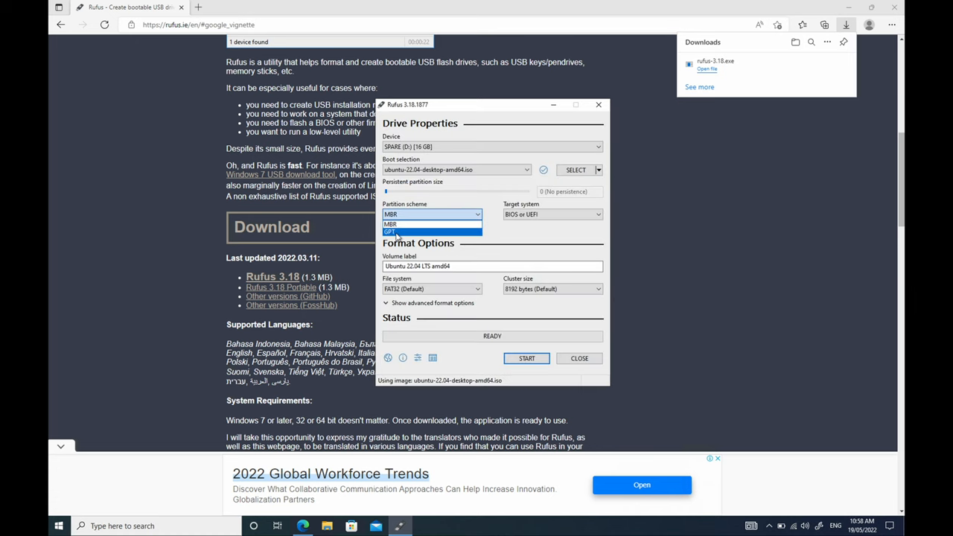
{"action": "left_click", "coordinate": [390, 232]}
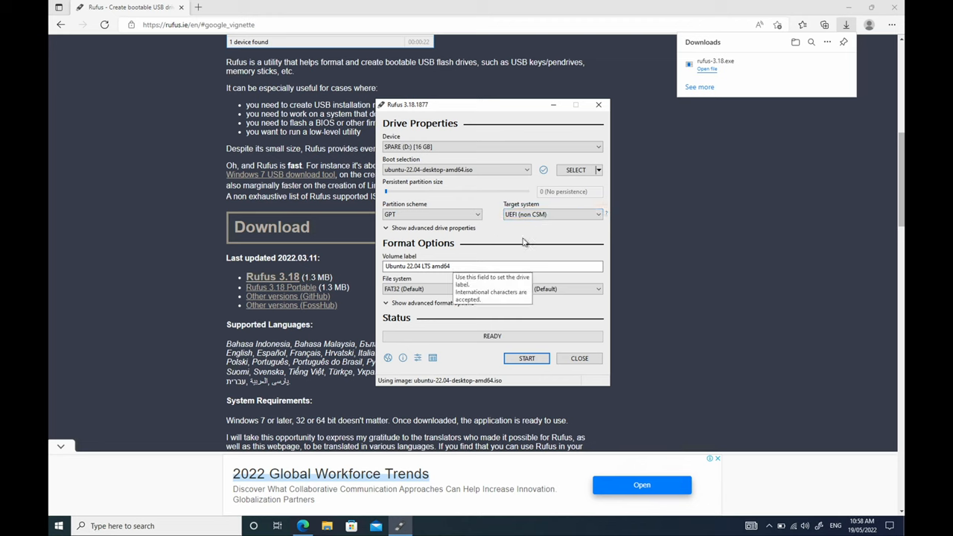
{"action": "left_click", "coordinate": [527, 357]}
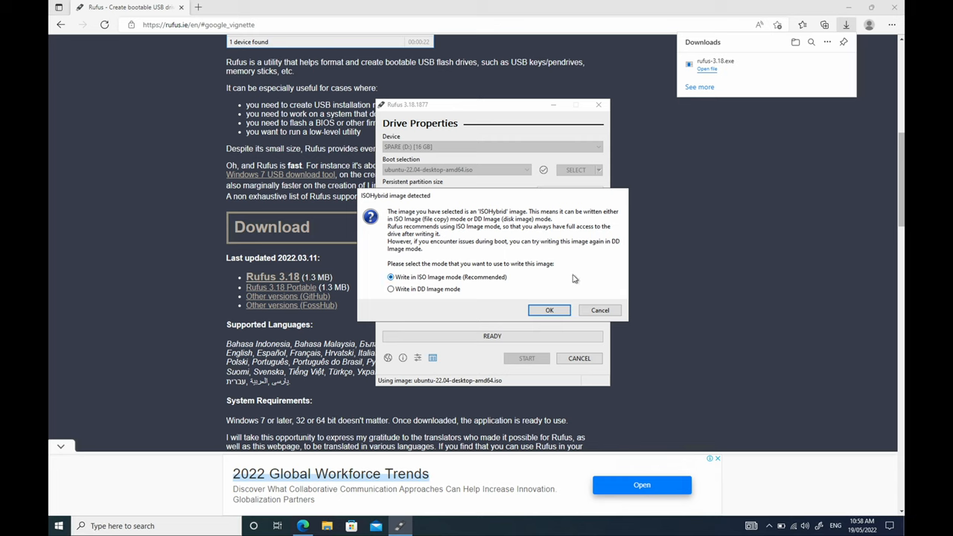
{"action": "mouse_move", "coordinate": [547, 290]}
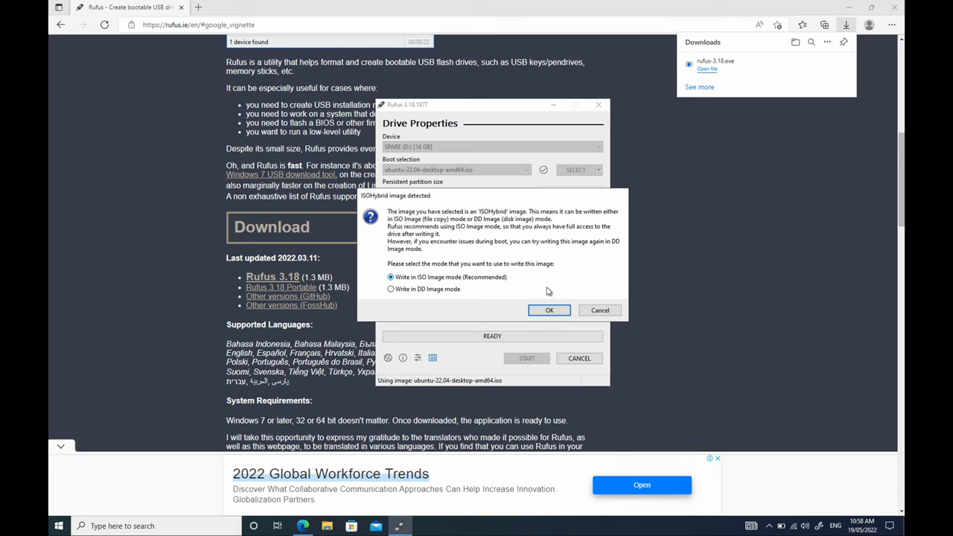
- Accept writing in ISO Image mode and confirm the USB data-destruction warning
{"action": "left_click", "coordinate": [549, 310]}
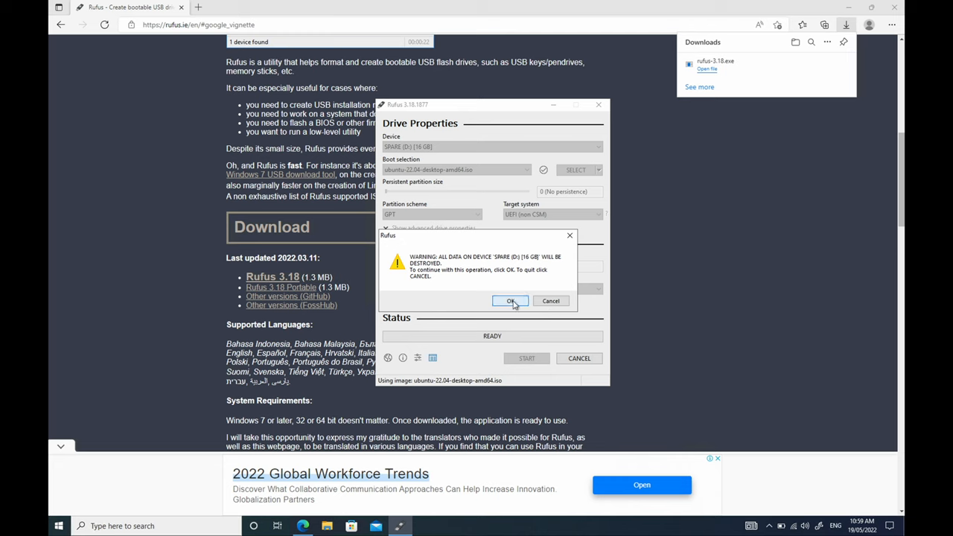
{"action": "left_click", "coordinate": [510, 300]}
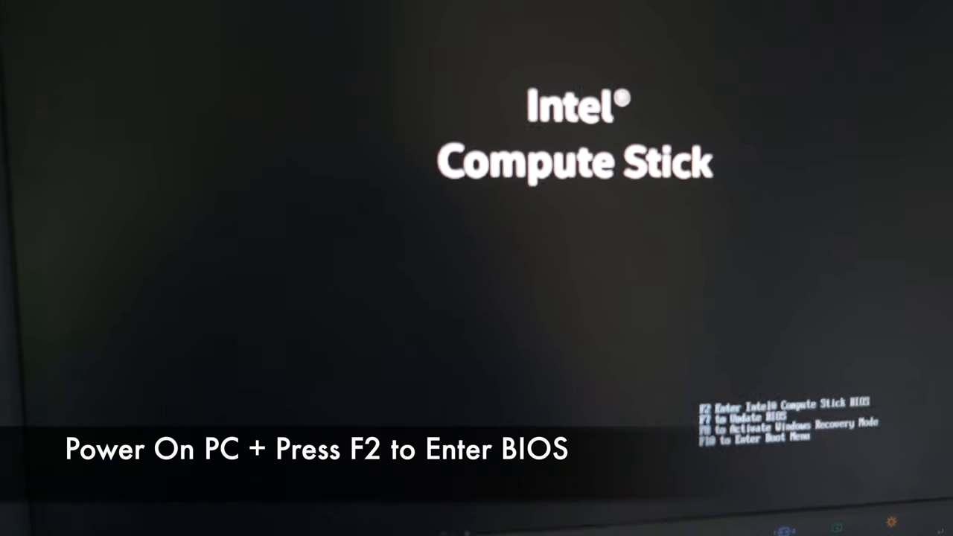
- Enter BIOS with F2, confirm Secure Boot disabled, then save and exit with F10
{"action": "key", "text": "f2"}
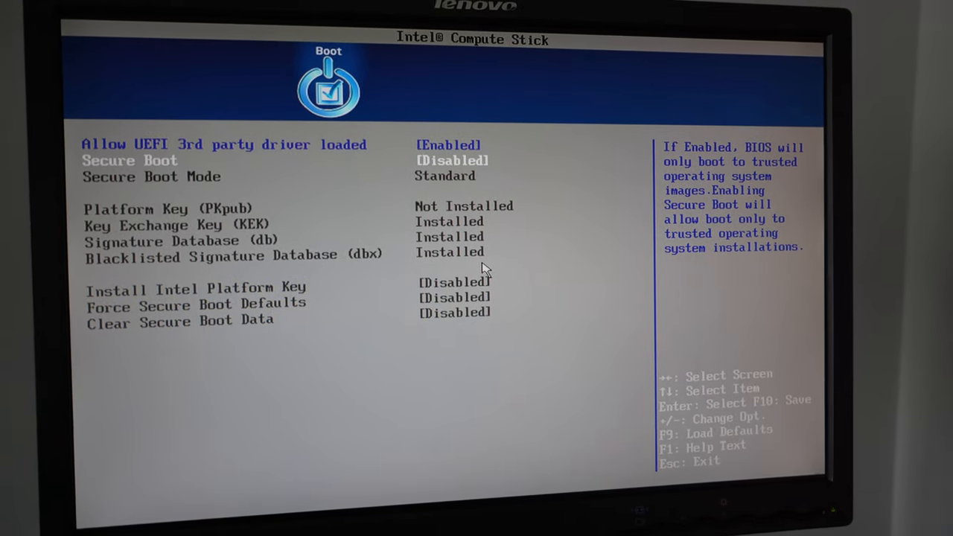
{"action": "key", "text": "f10"}
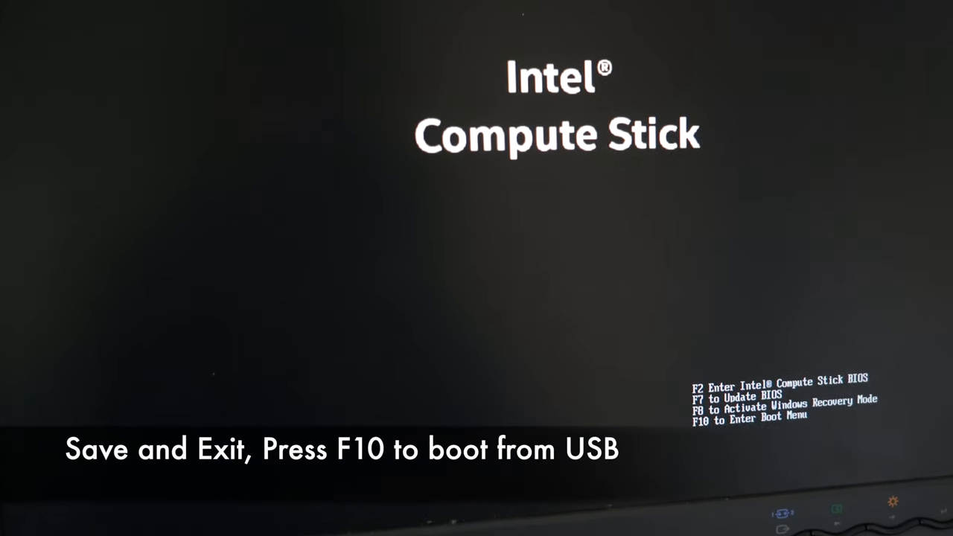
- Bring up the Boot Menu and boot from 'UEFI : USB : SanDisk : PART 0 : OS Bootloader'
{"action": "key", "text": "F10"}
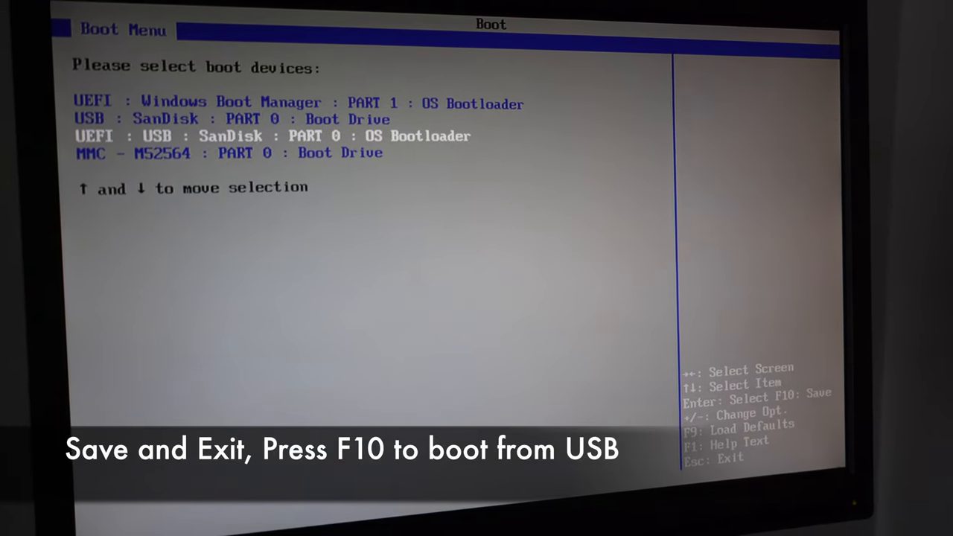
{"action": "key", "text": "f10"}
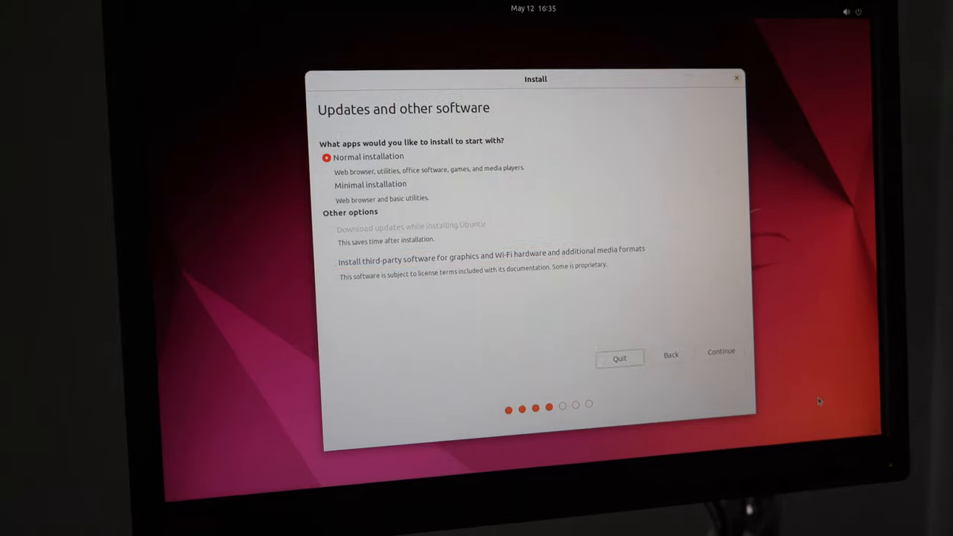
- Keep Normal installation, choose 'Erase disk and install Ubuntu', and enter the name 'milio'
{"action": "left_click", "coordinate": [720, 351]}
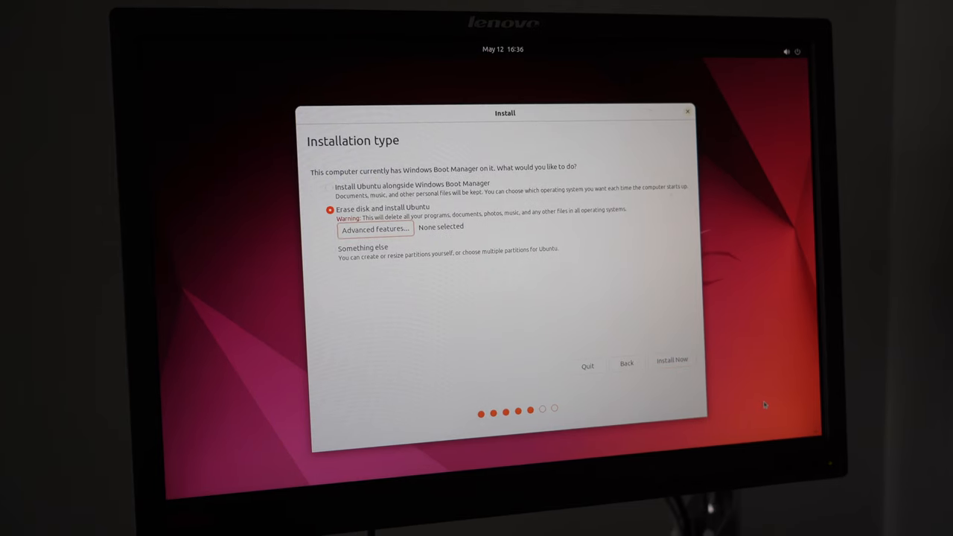
{"action": "left_click", "coordinate": [669, 360]}
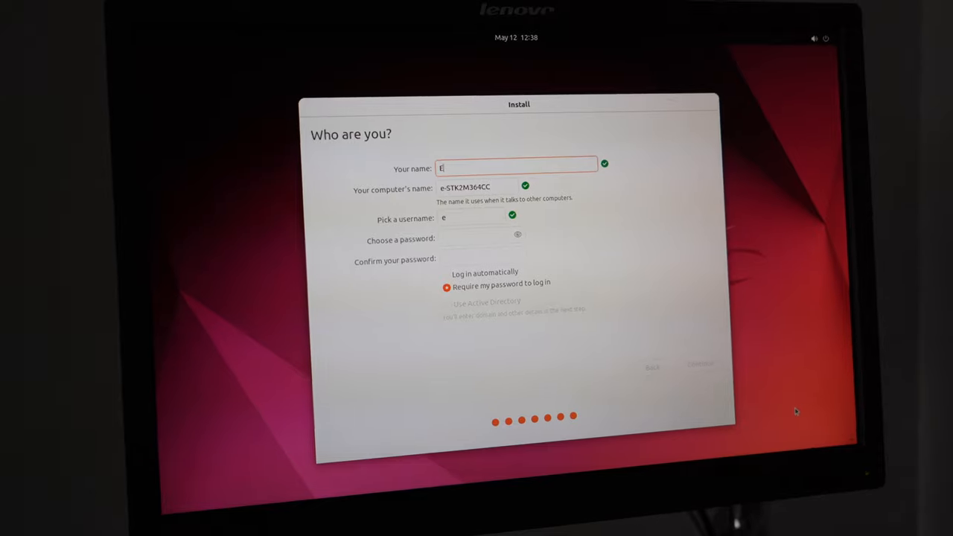
{"action": "type", "text": "milio"}
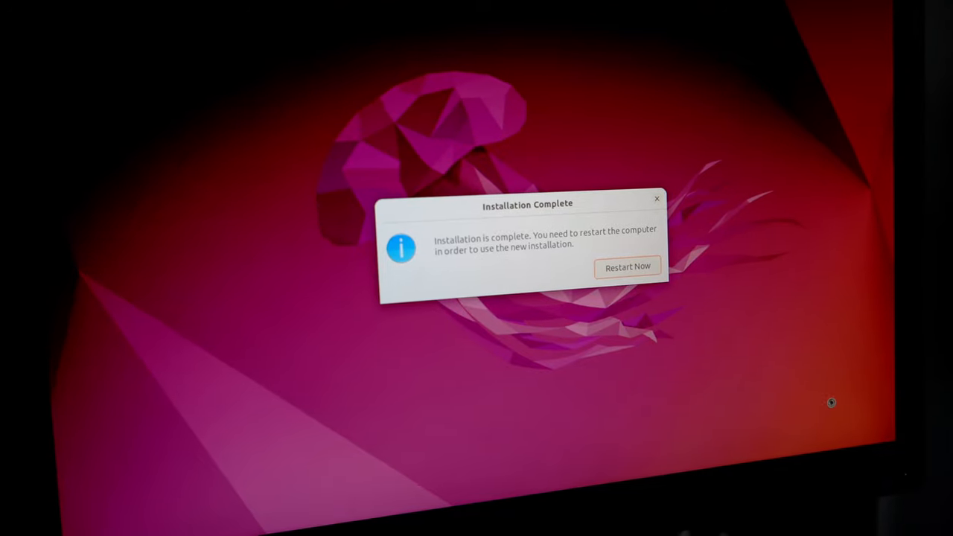
- Restart Now from the Installation Complete dialog into the new Ubuntu desktop
{"action": "left_click", "coordinate": [627, 266]}
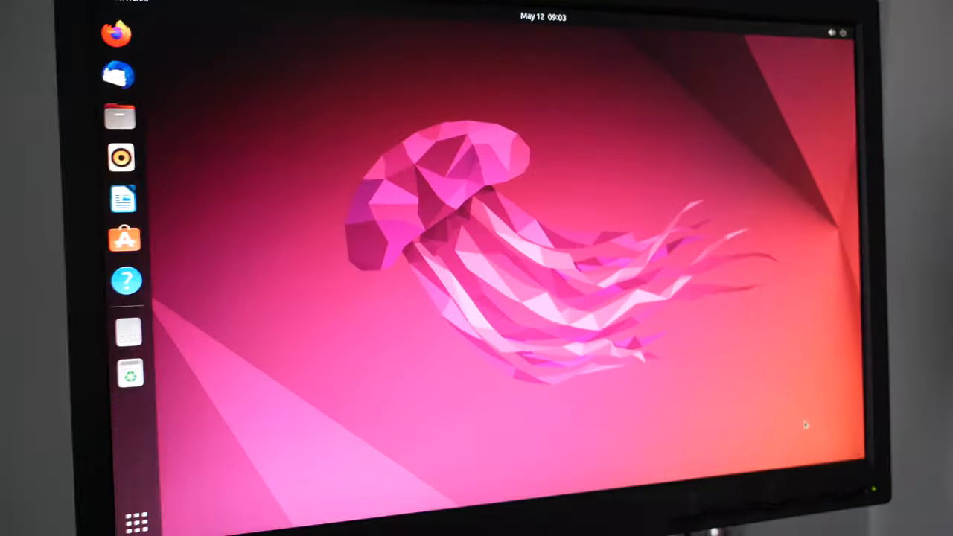